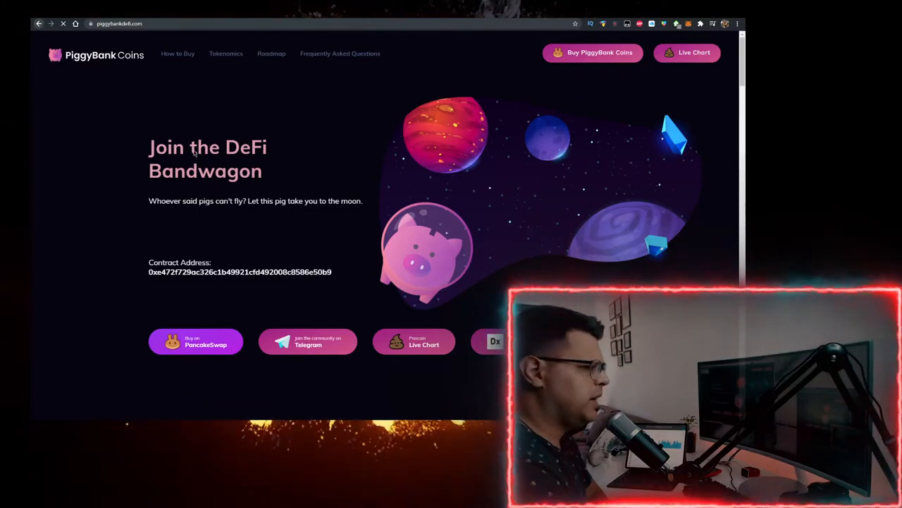
mouse_move(195, 341)
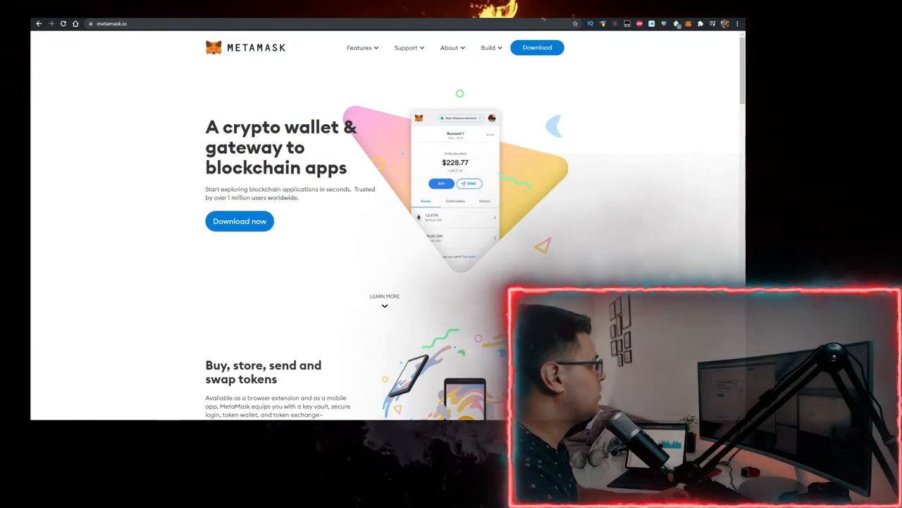
Return to the PiggyBank Coins tab and launch 'Buy on PancakeSwap' to reach the exchange.
click(119, 23)
text(piggybankdefi.com)
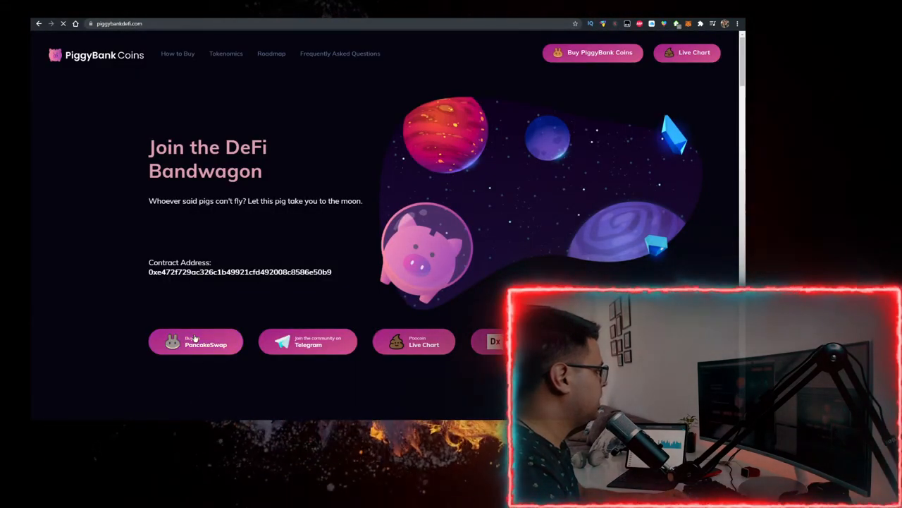
click(195, 341)
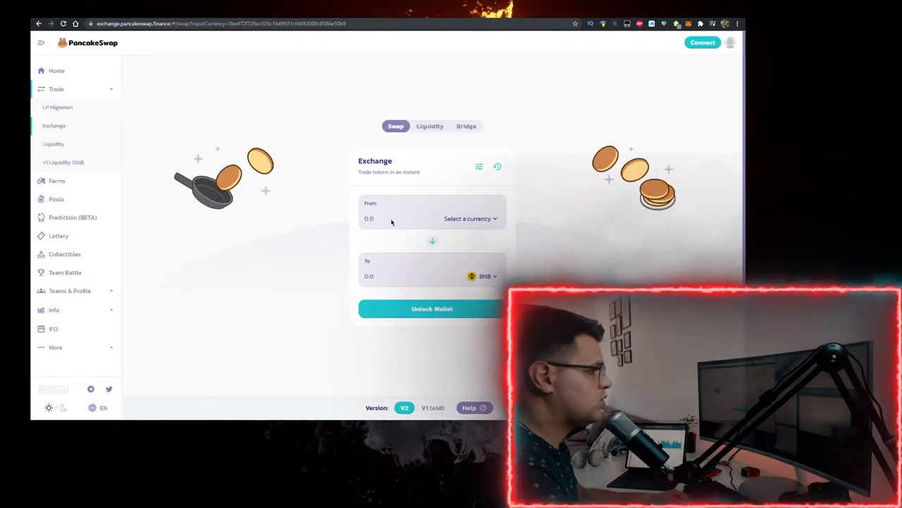